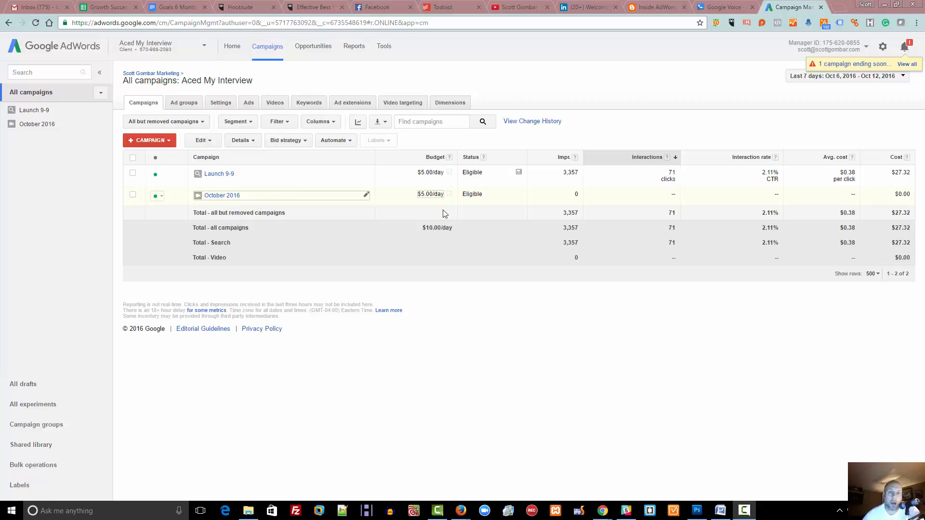
Step: Begin a new Search Network only campaign from the +CAMPAIGN menu
click(148, 140)
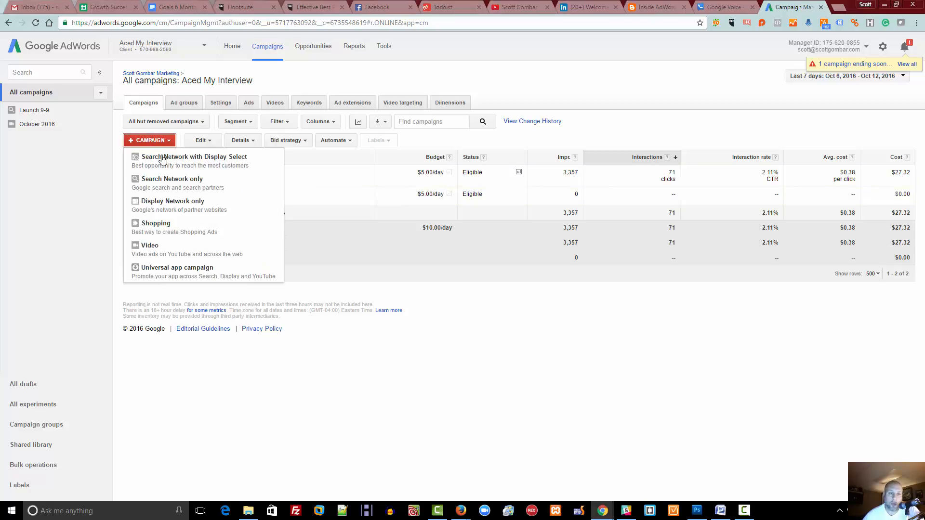
mouse_move(171, 161)
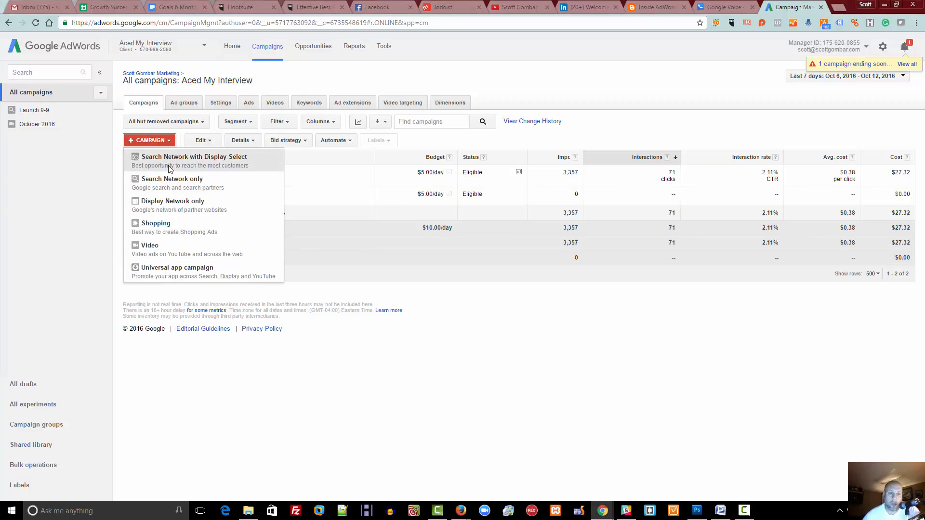
mouse_move(172, 183)
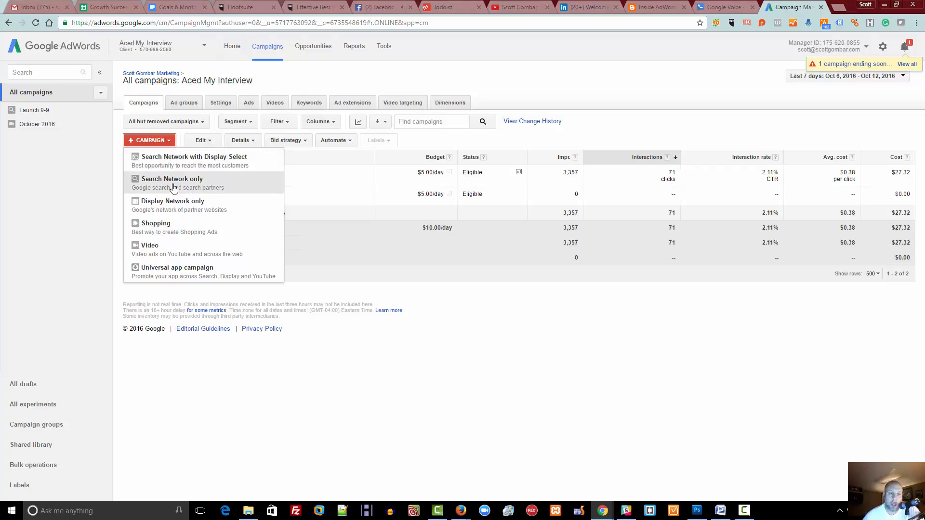
click(172, 179)
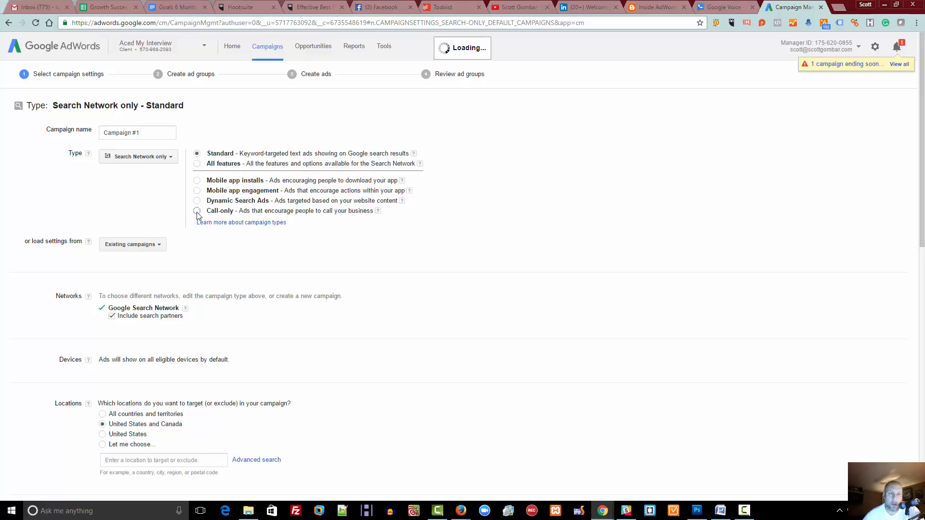
Step: Choose the Call-only type, name the campaign 'CO Test', and keep search partners included
click(197, 211)
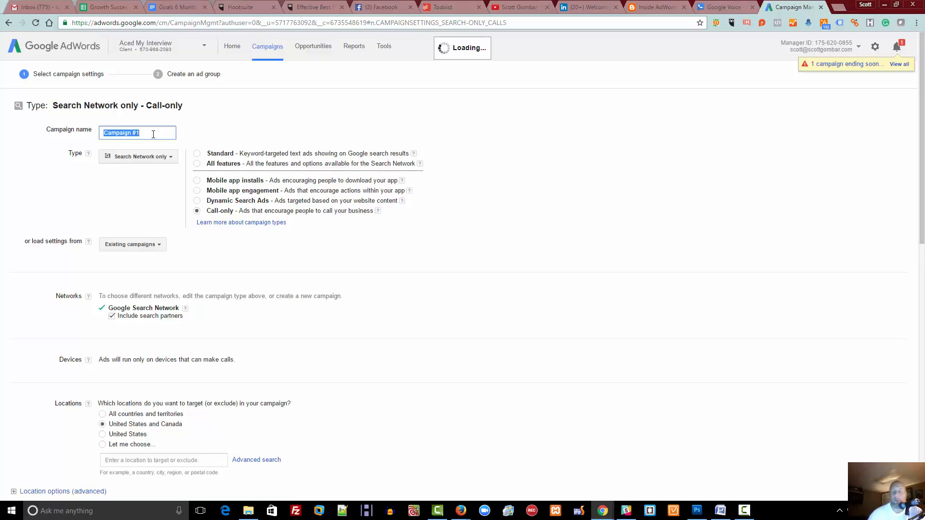
text(CPO)
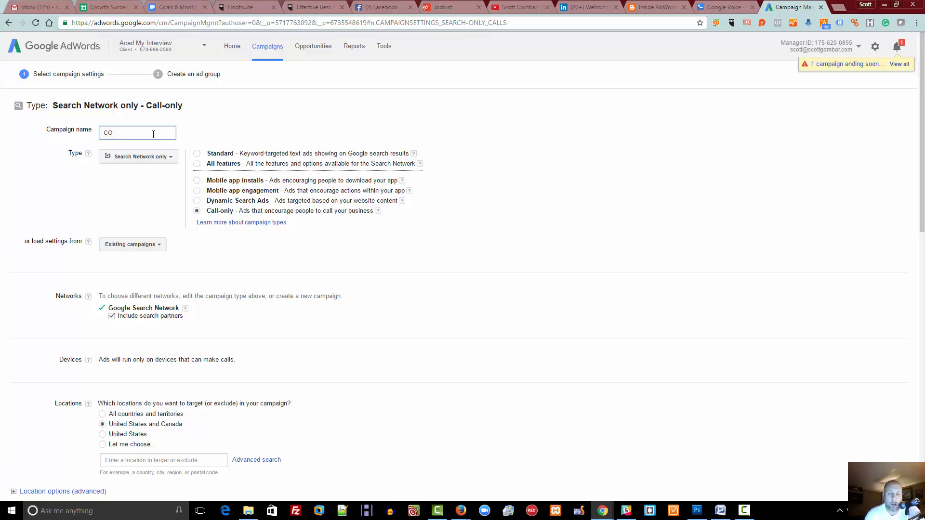
text(Test)
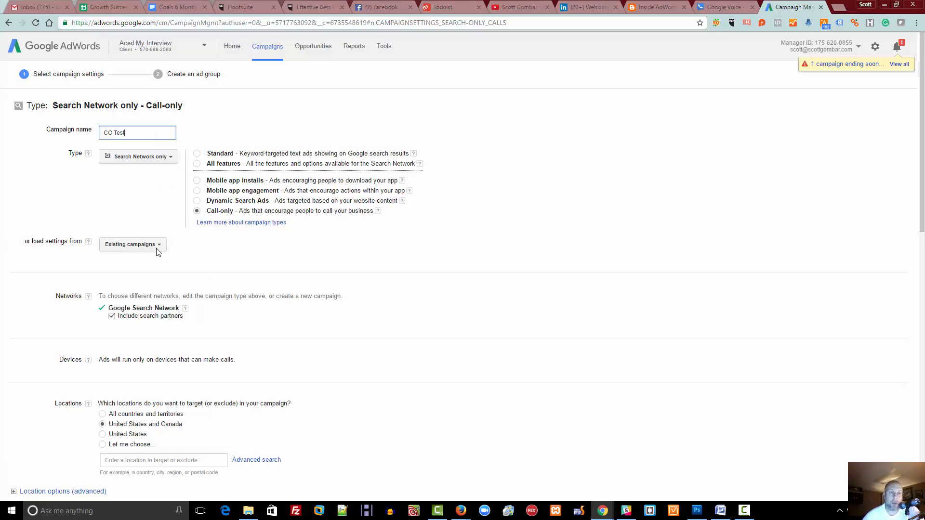
mouse_move(143, 285)
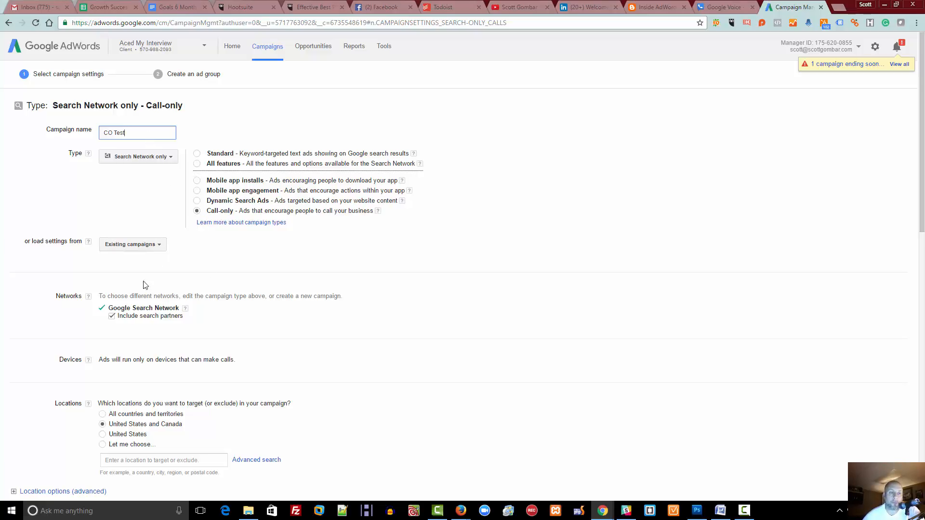
click(110, 316)
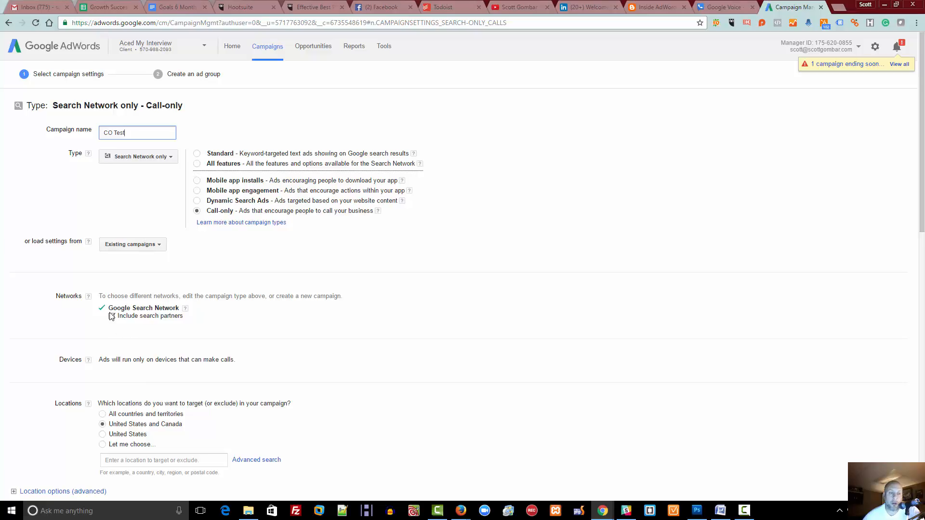
click(112, 316)
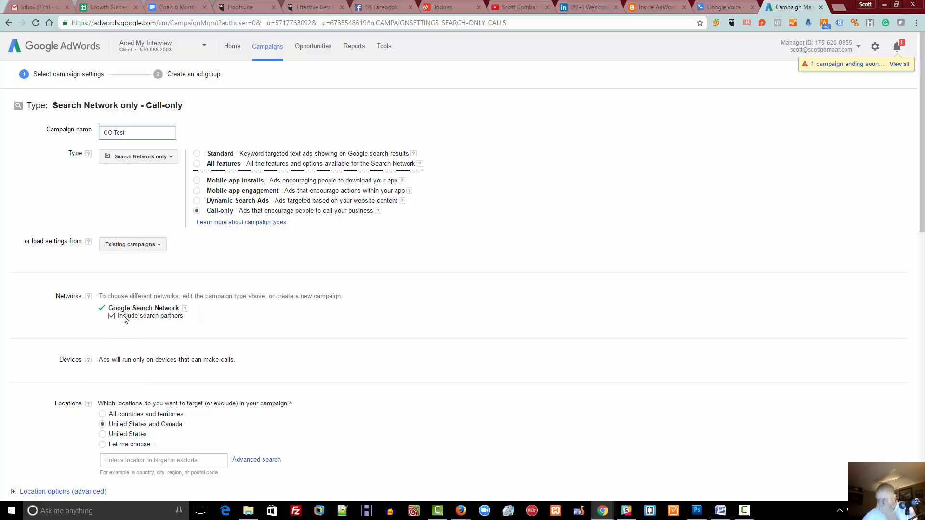
mouse_move(133, 319)
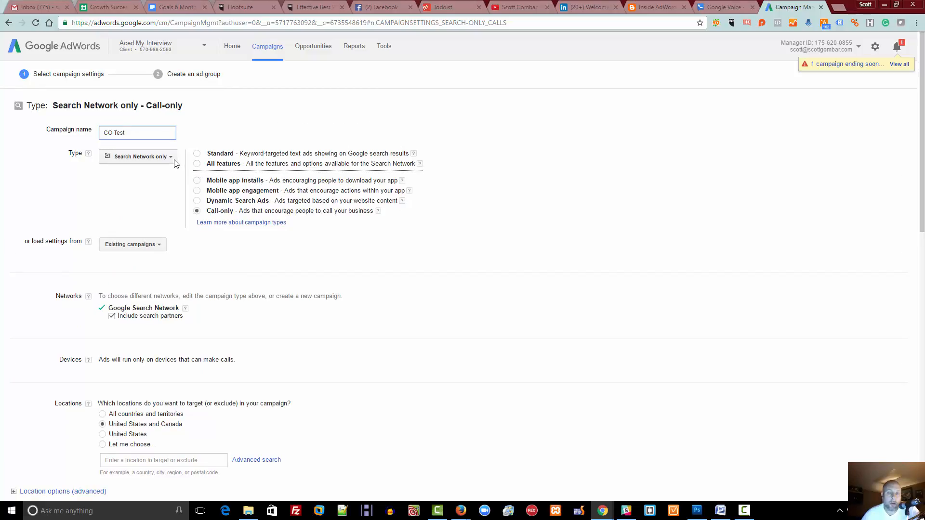
Step: Target the United States only under Locations
scroll(down, 3)
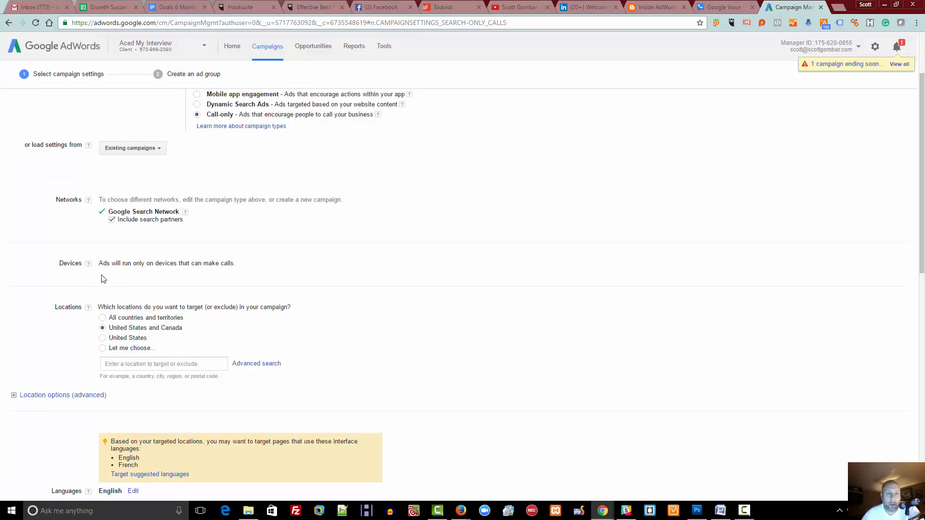
mouse_move(191, 264)
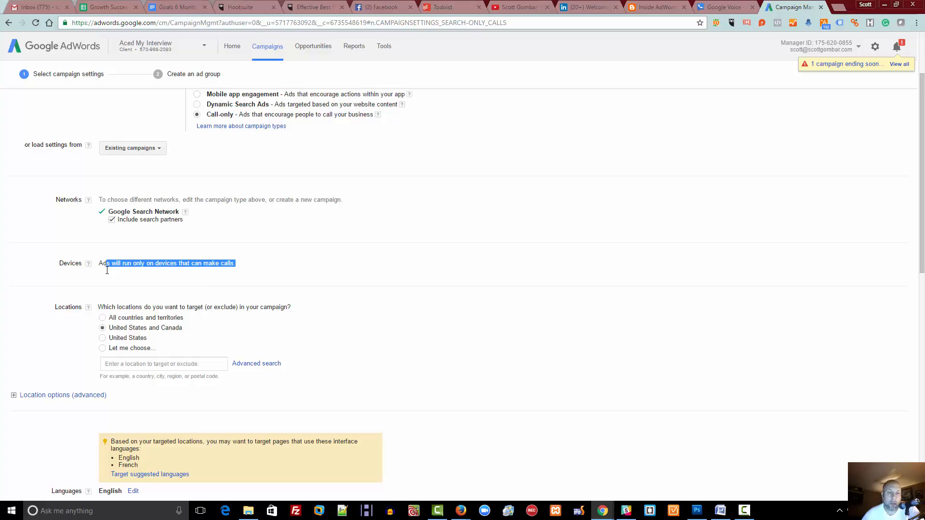
scroll(down, 3)
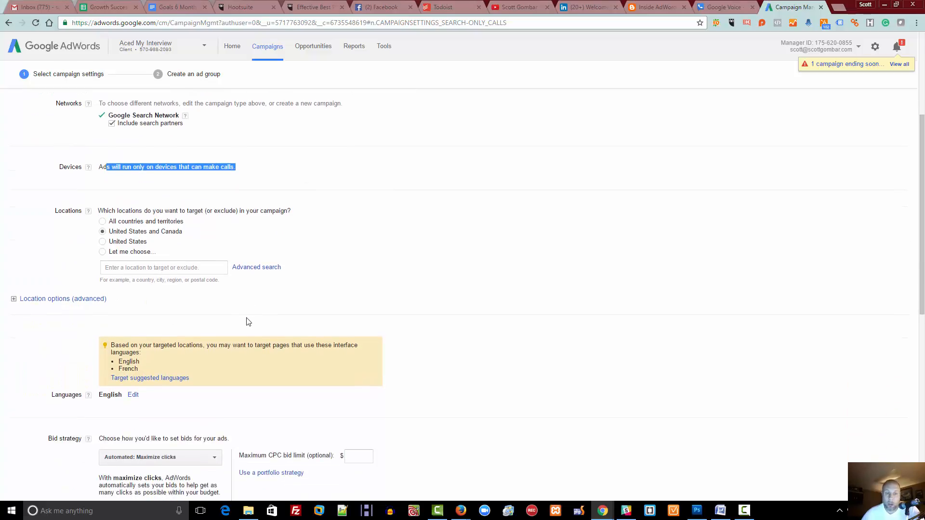
mouse_move(262, 292)
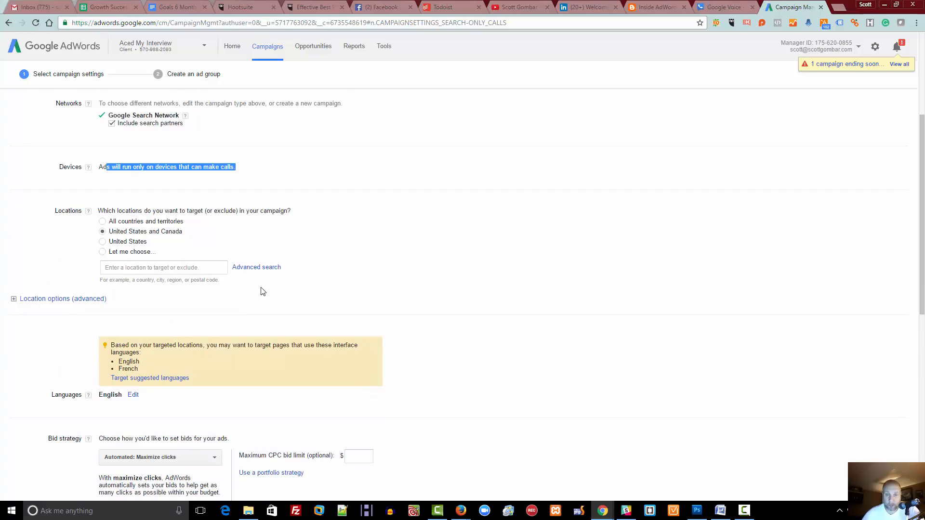
mouse_move(393, 295)
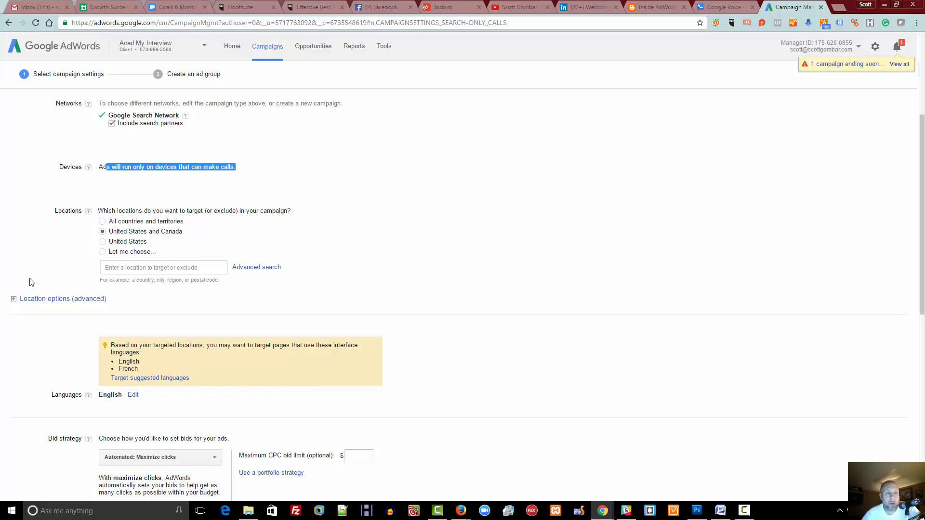
click(103, 241)
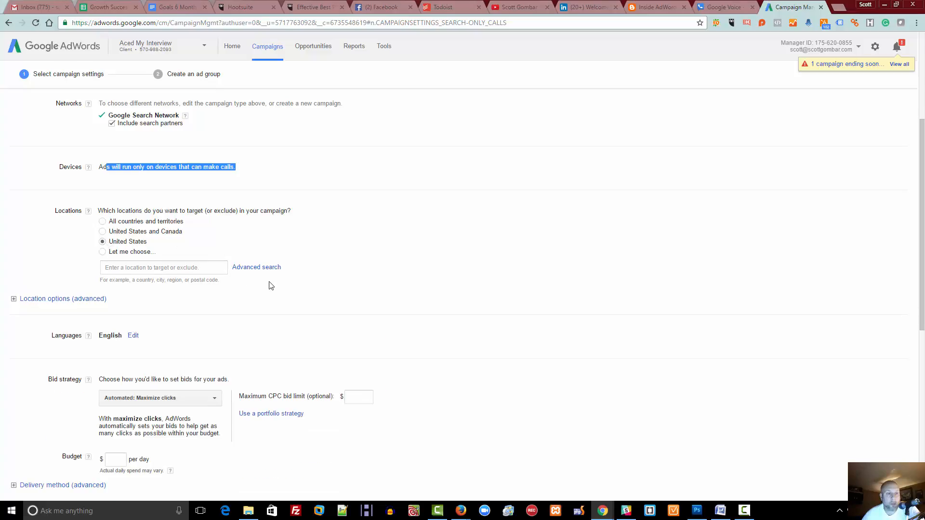
Step: Scroll to the Bid strategy section showing Automated: Maximize clicks
scroll(down, 3)
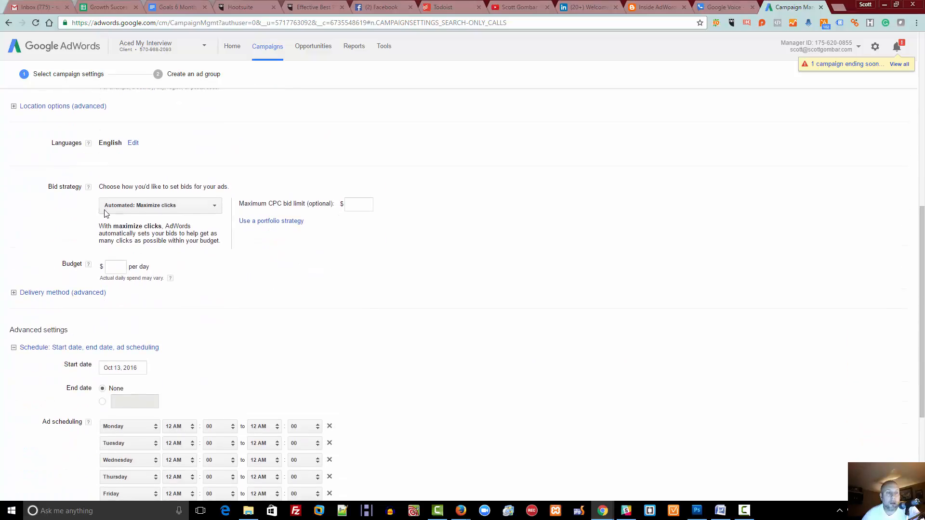
mouse_move(179, 211)
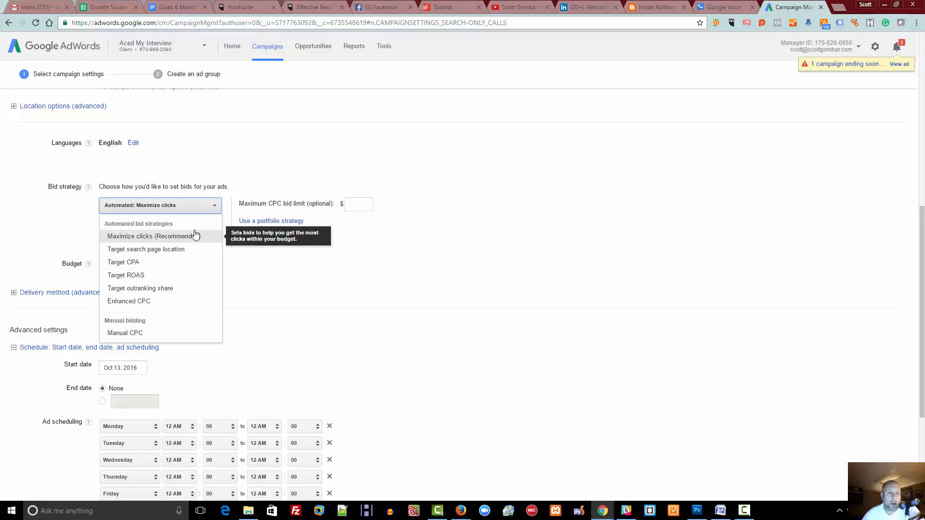
mouse_move(162, 262)
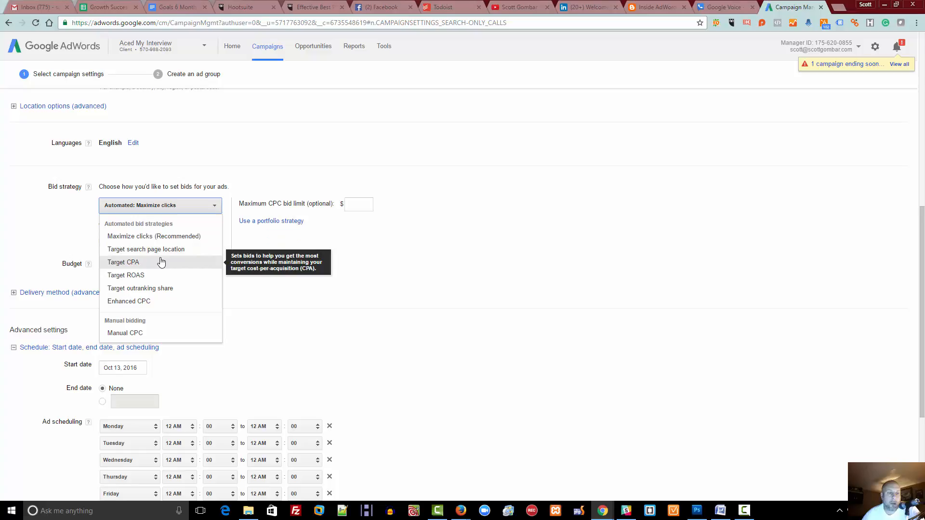
mouse_move(174, 236)
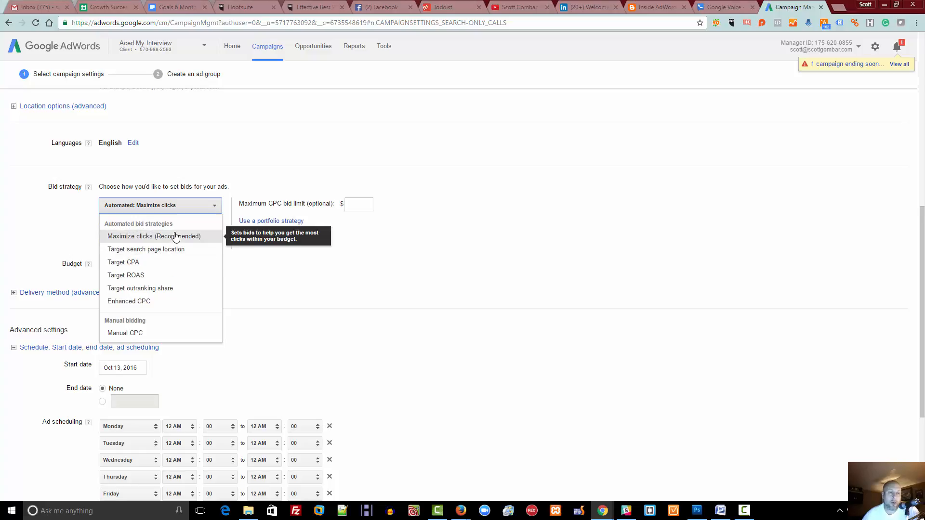
mouse_move(164, 247)
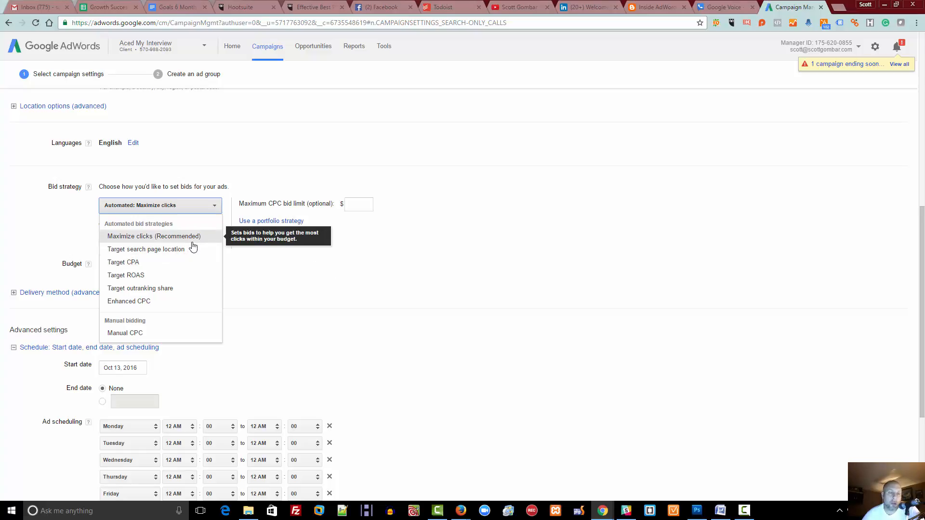
Step: Keep Maximize clicks bidding and leave the maximum CPC bid limit empty
click(154, 237)
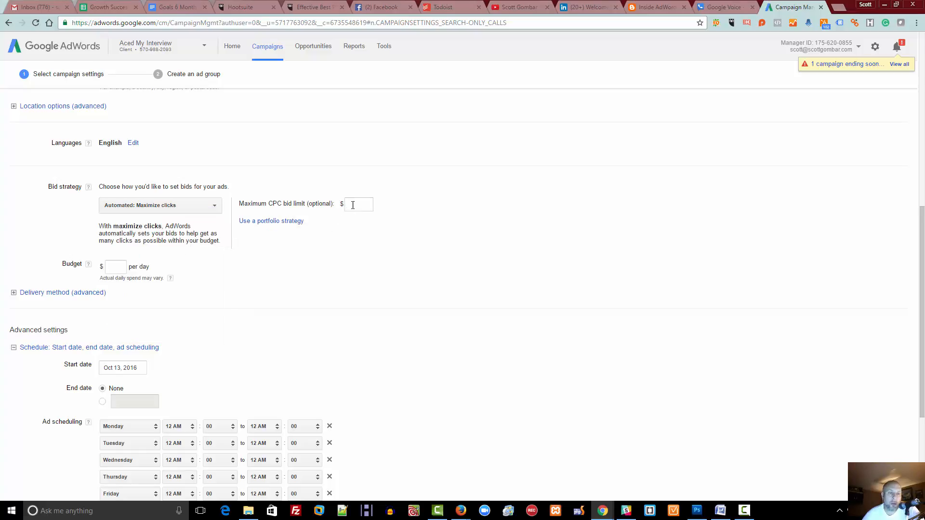
click(358, 204)
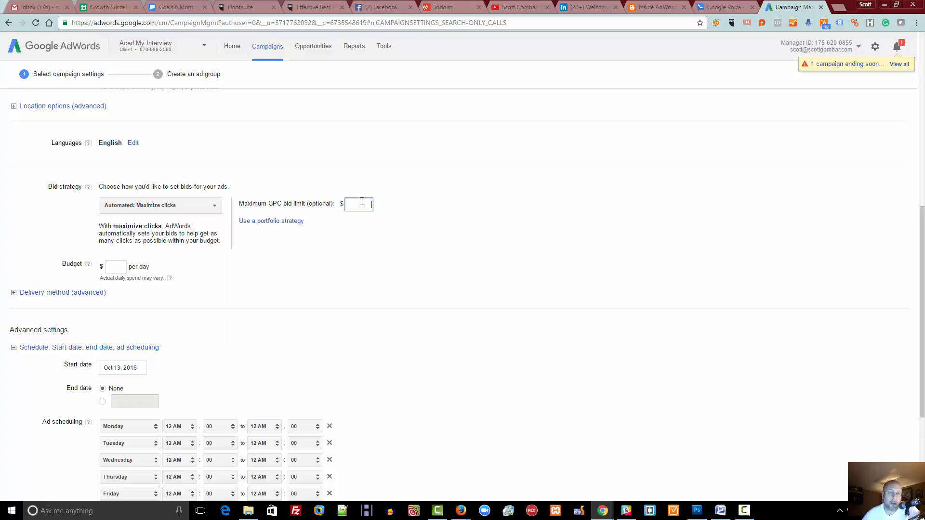
text(r)
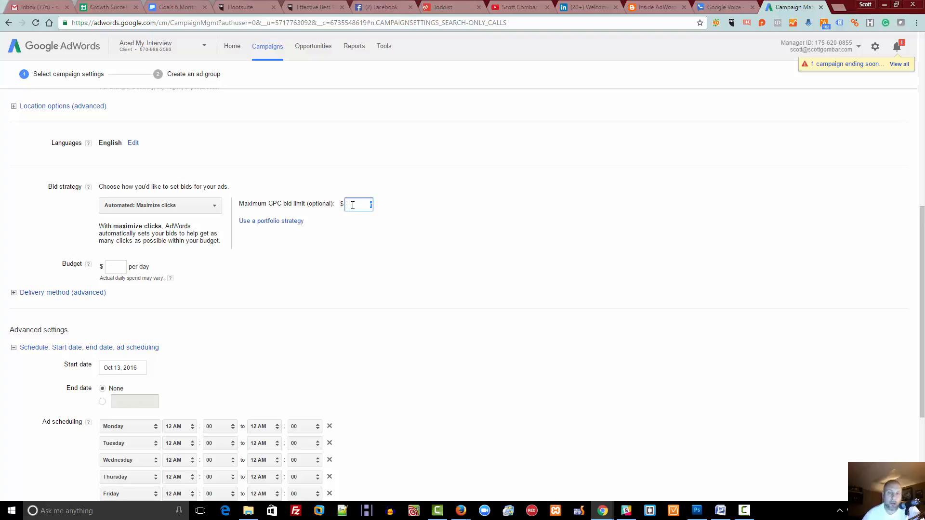
mouse_move(264, 274)
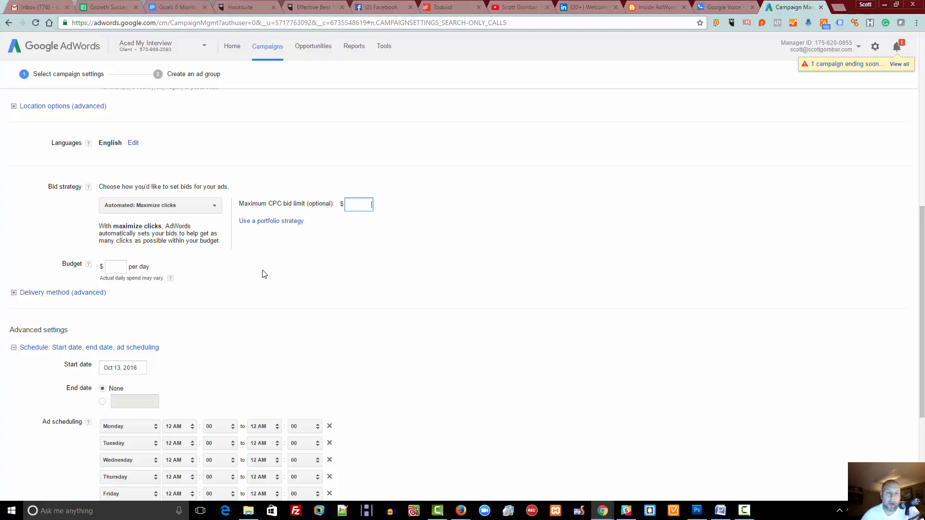
click(115, 267)
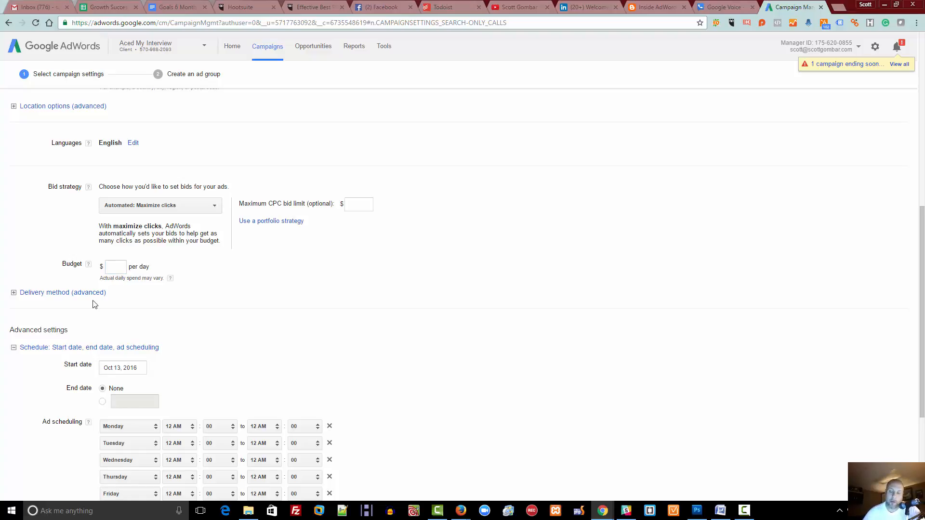
mouse_move(366, 511)
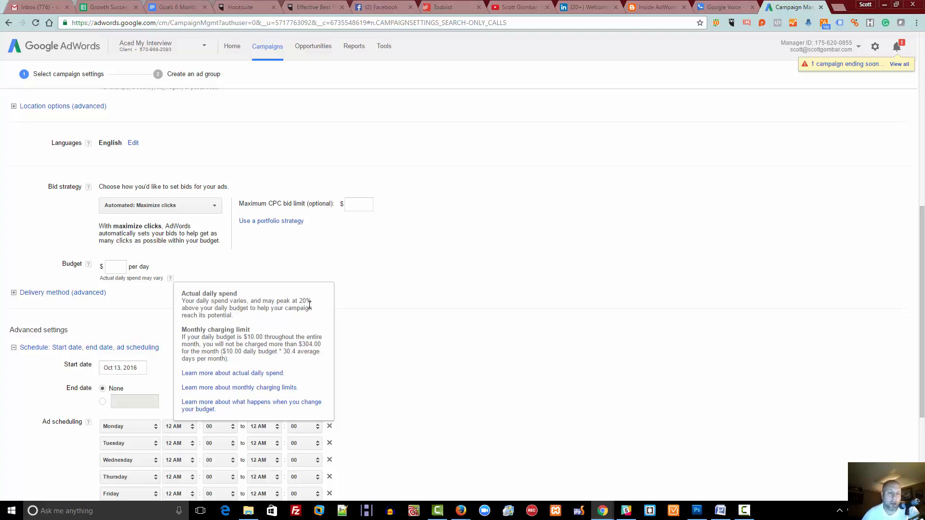
mouse_move(56, 264)
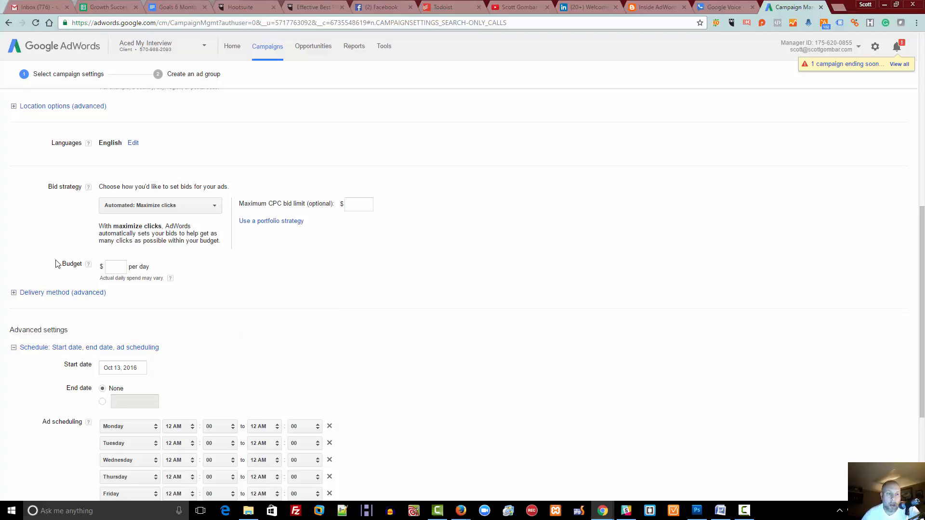
Step: Set the daily budget to 20 and move down to the delivery method details
click(115, 266)
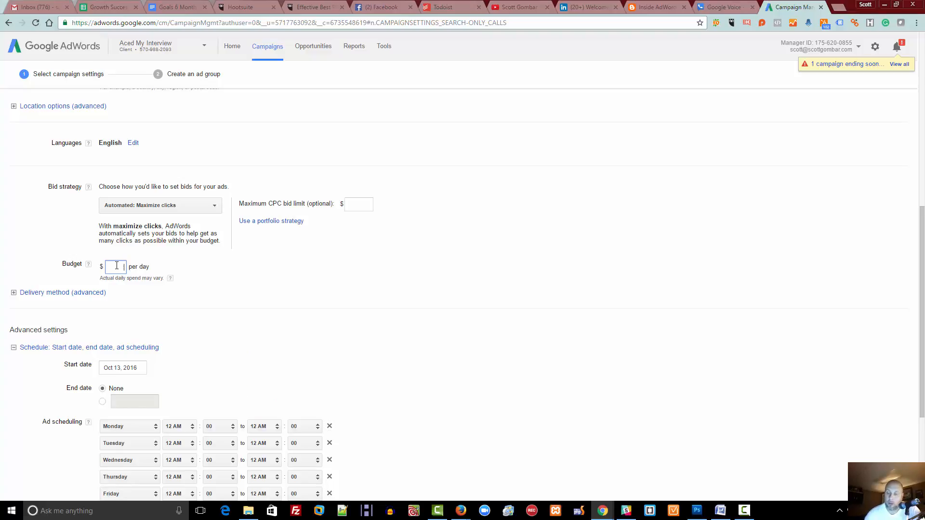
text(20)
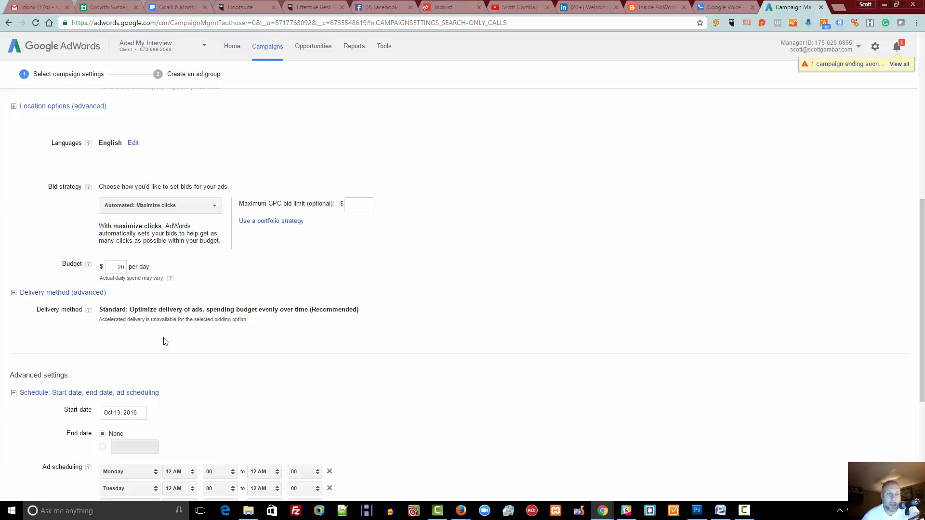
scroll(down, 3)
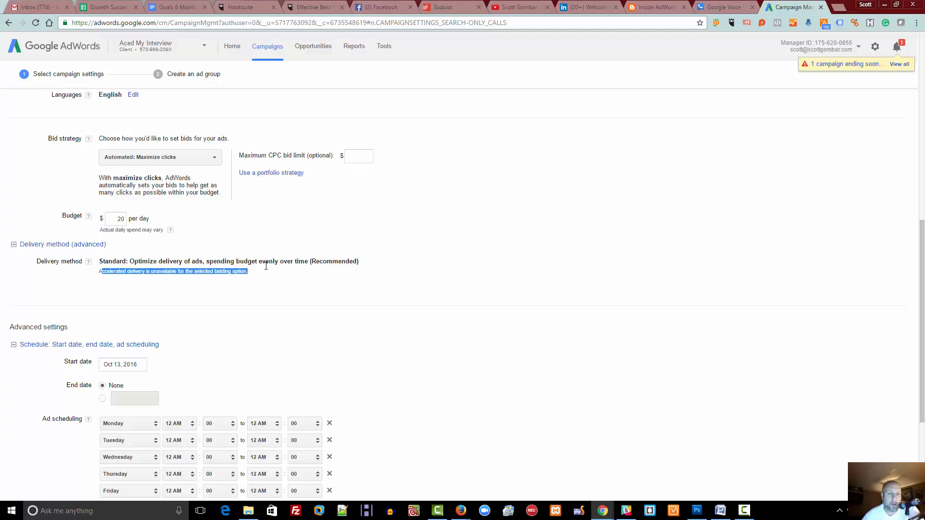
scroll(down, 3)
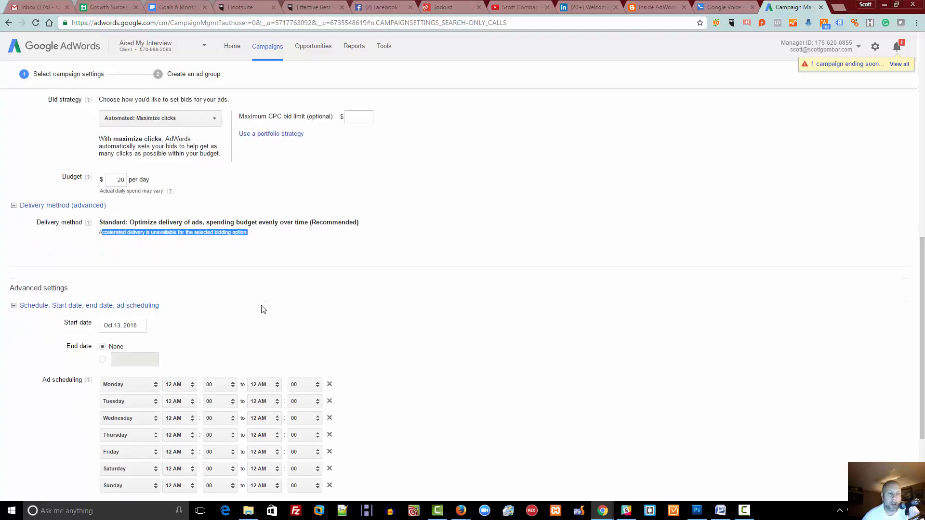
scroll(down, 3)
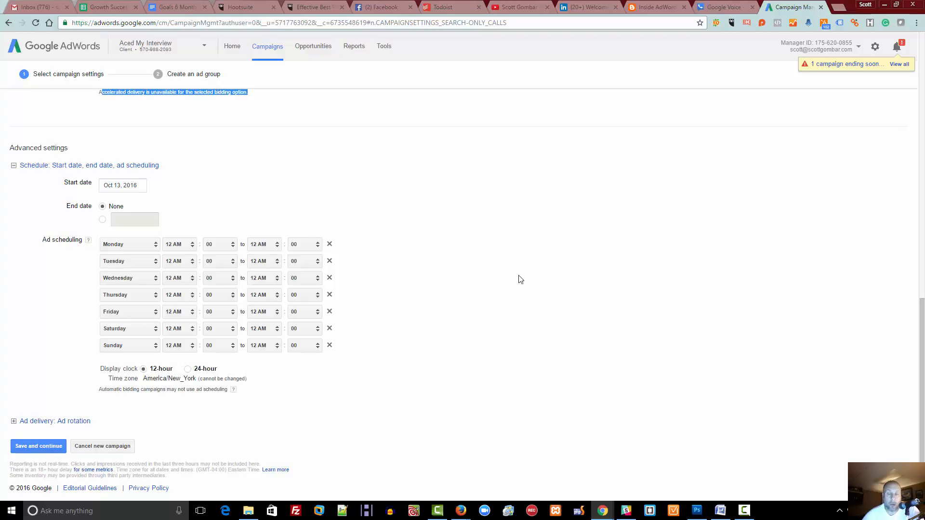
mouse_move(303, 225)
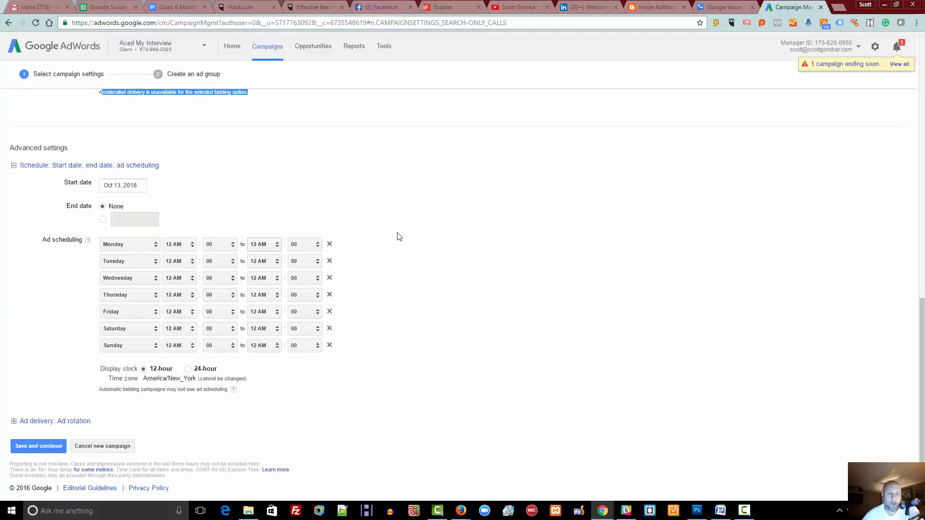
mouse_move(468, 320)
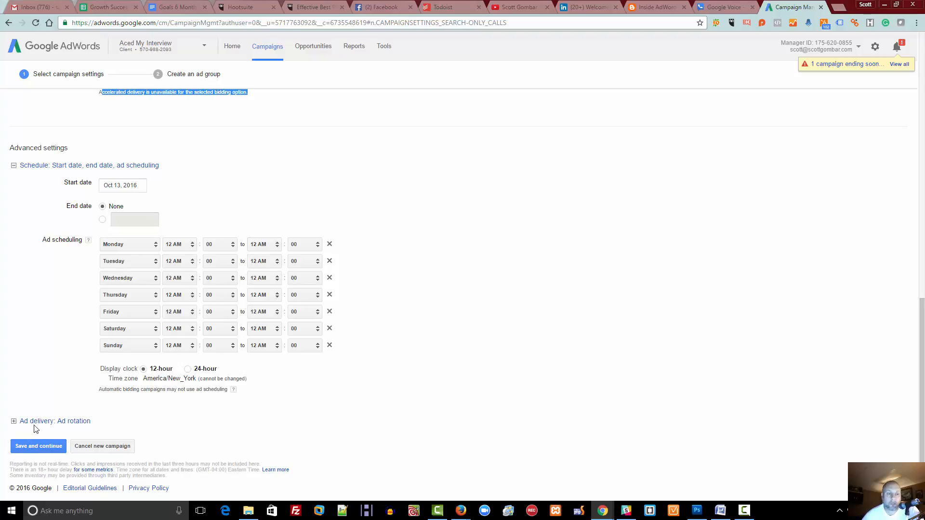
Step: Expand the ad rotation options, then save the campaign settings and continue to the ad group
click(14, 421)
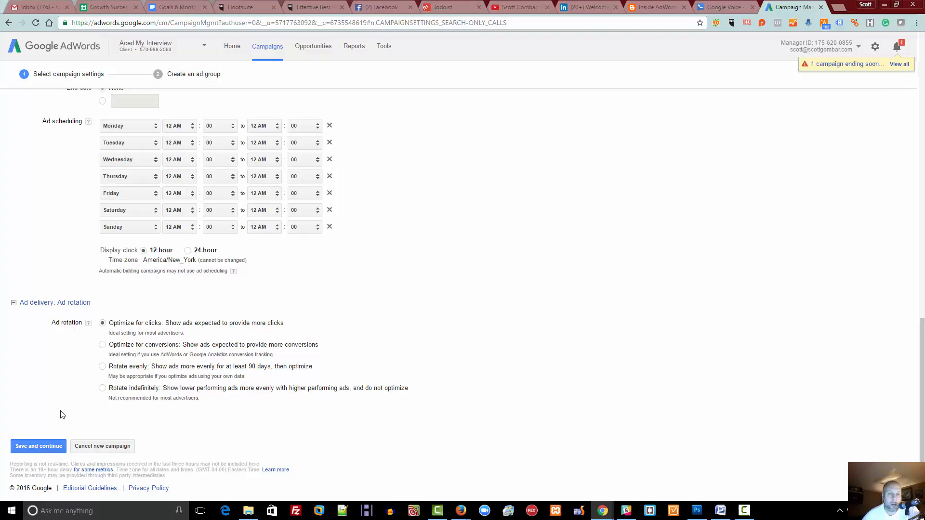
mouse_move(214, 388)
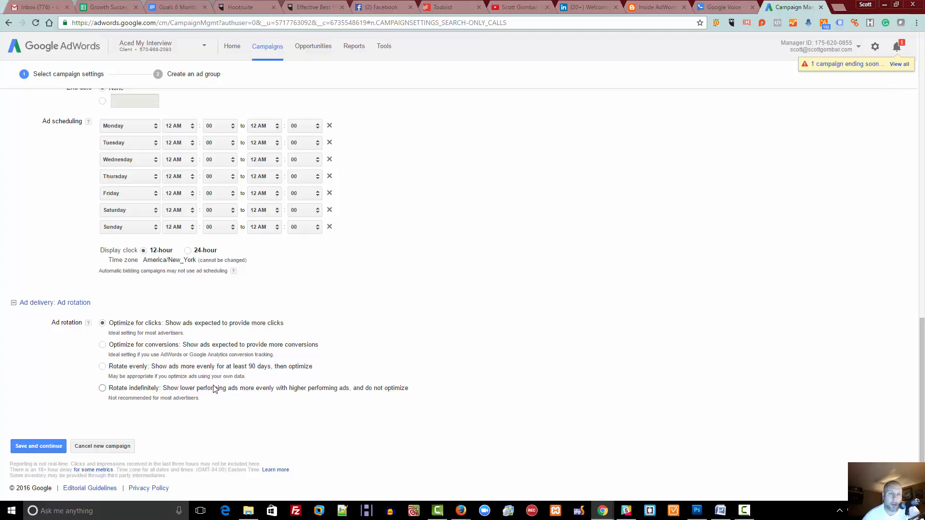
click(37, 446)
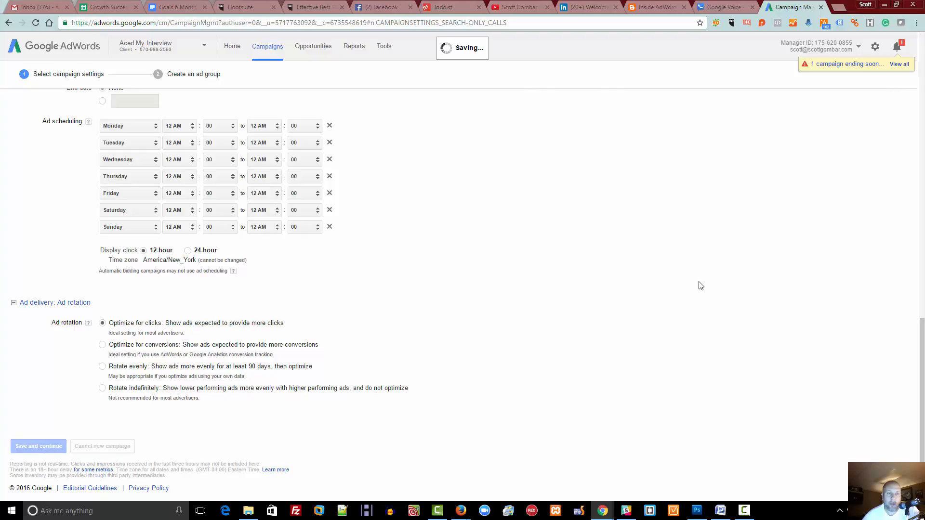
click(38, 445)
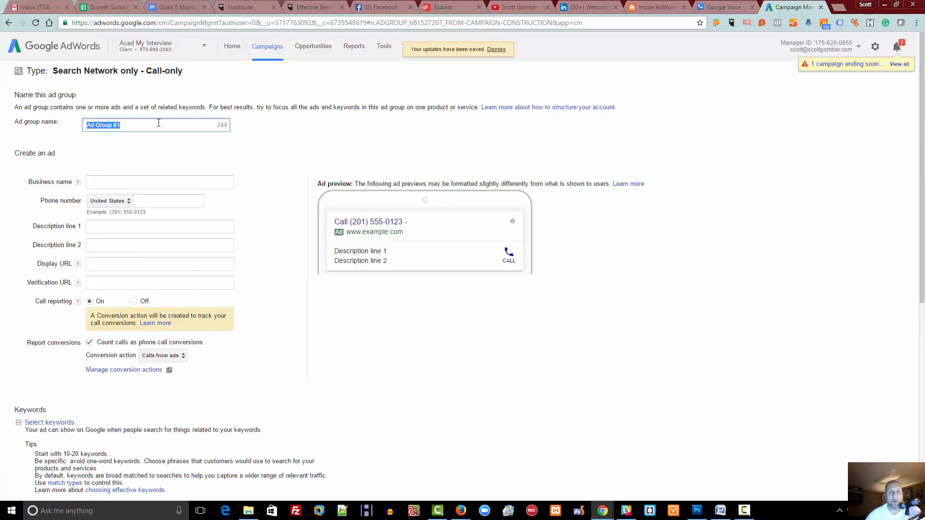
Step: Name the ad group 'CO Only' and set the call ad's business name to 'Test Business'
text(CO Only)
click(159, 182)
text(T)
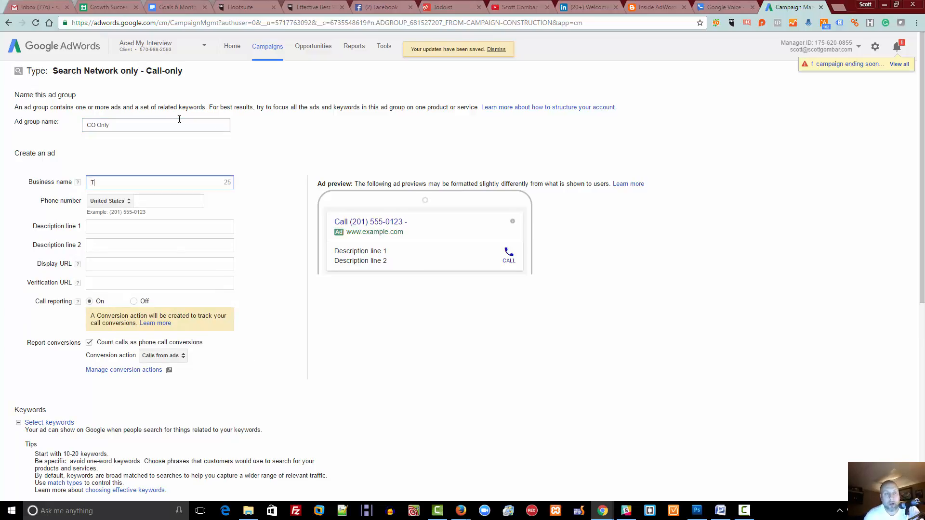
text(est Business)
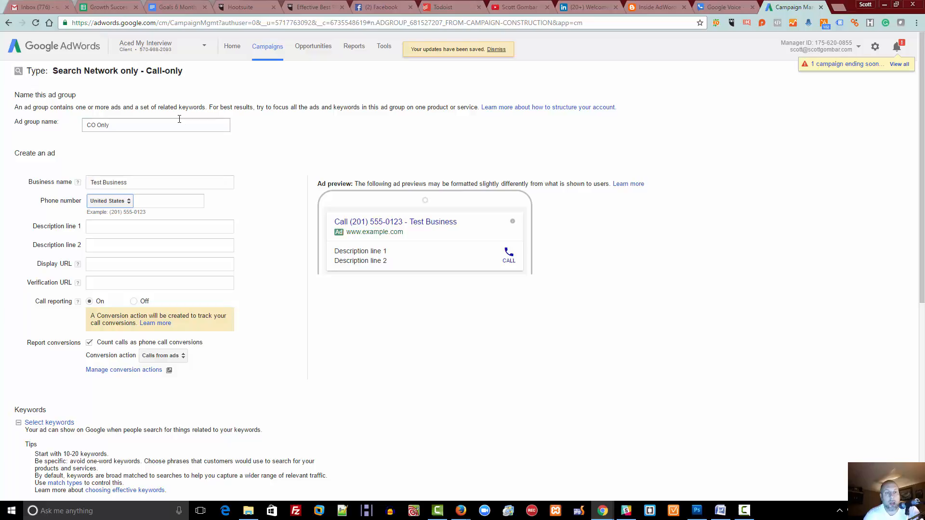
click(168, 201)
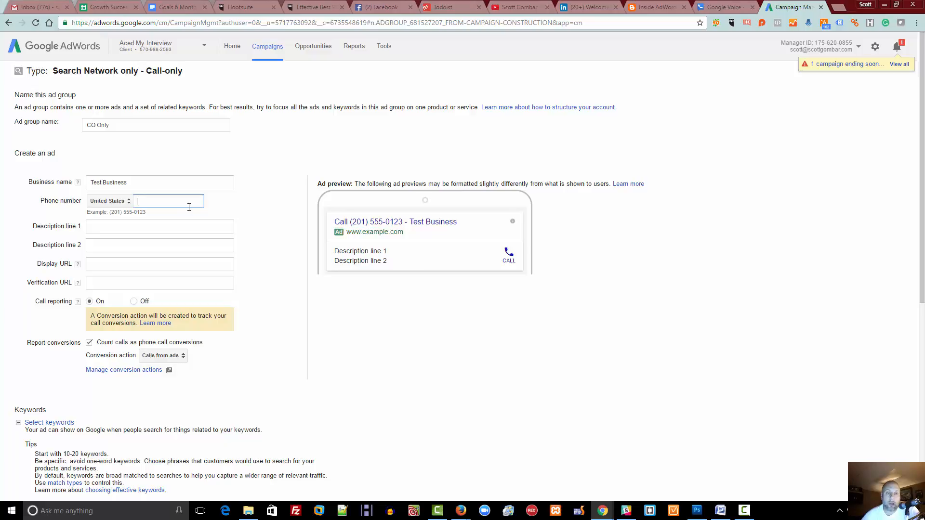
mouse_move(88, 258)
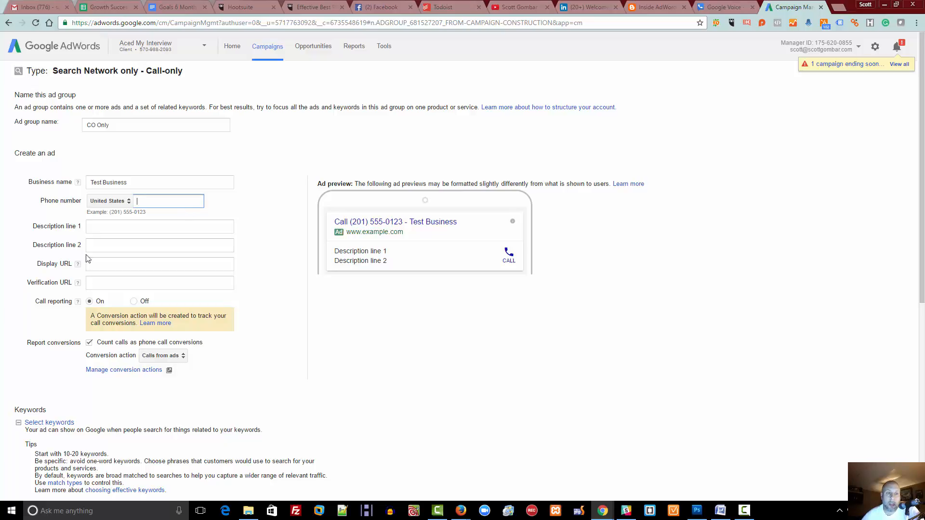
click(159, 245)
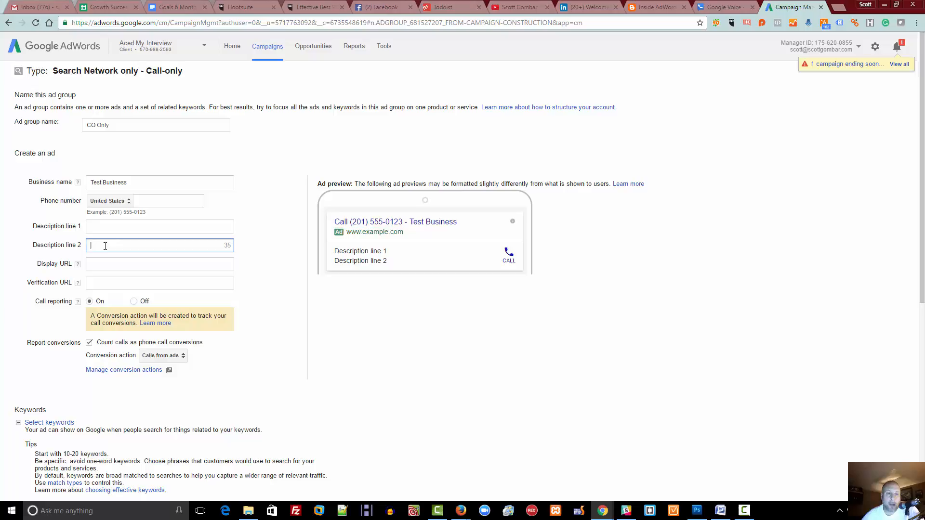
mouse_move(164, 222)
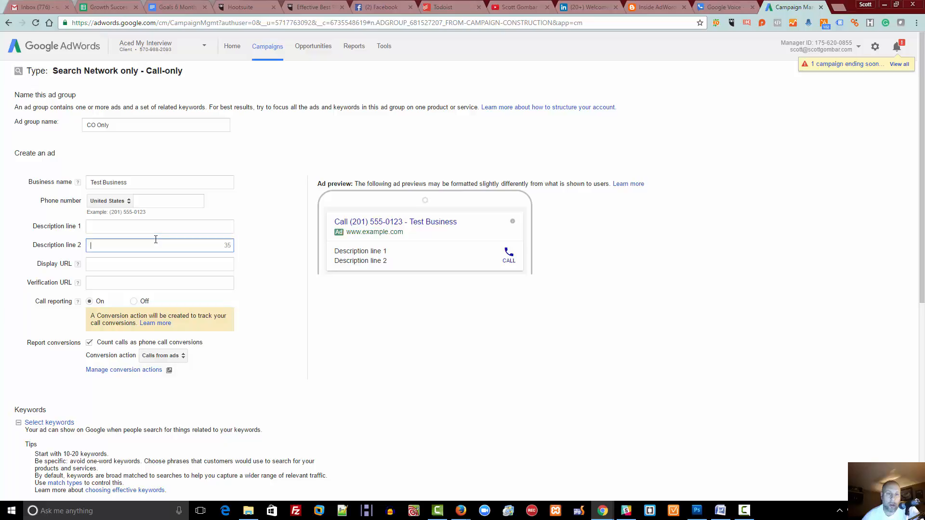
mouse_move(176, 222)
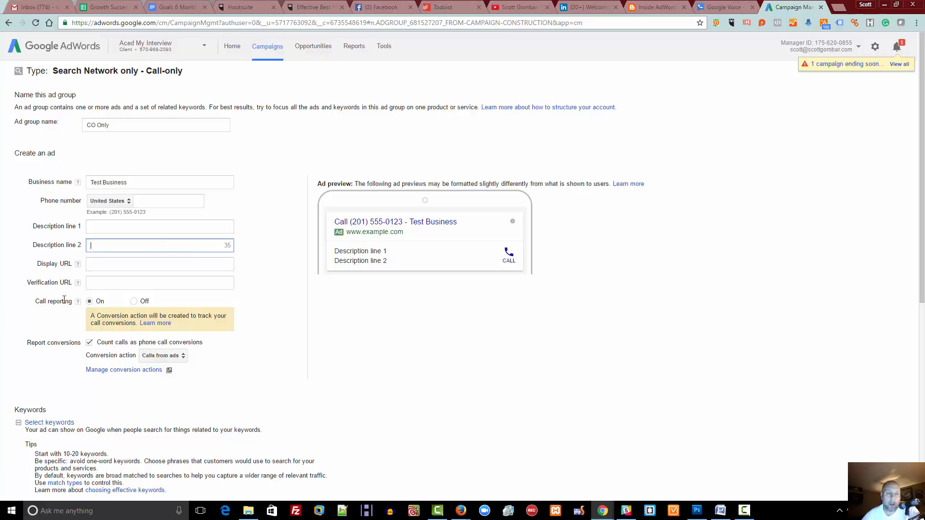
mouse_move(77, 264)
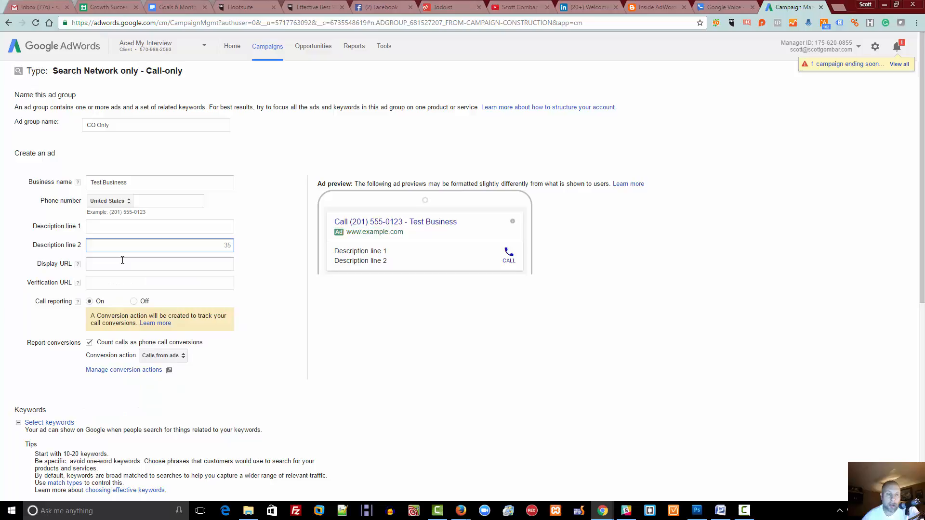
mouse_move(113, 260)
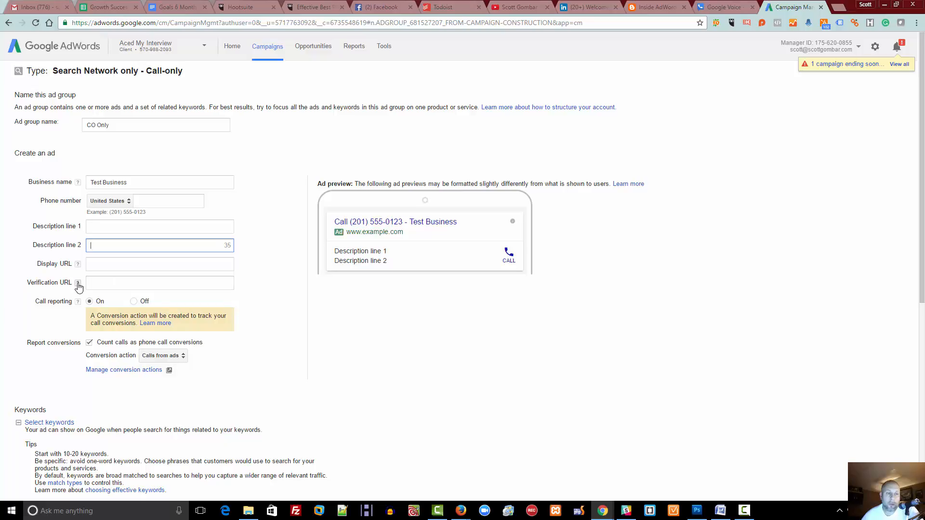
mouse_move(77, 282)
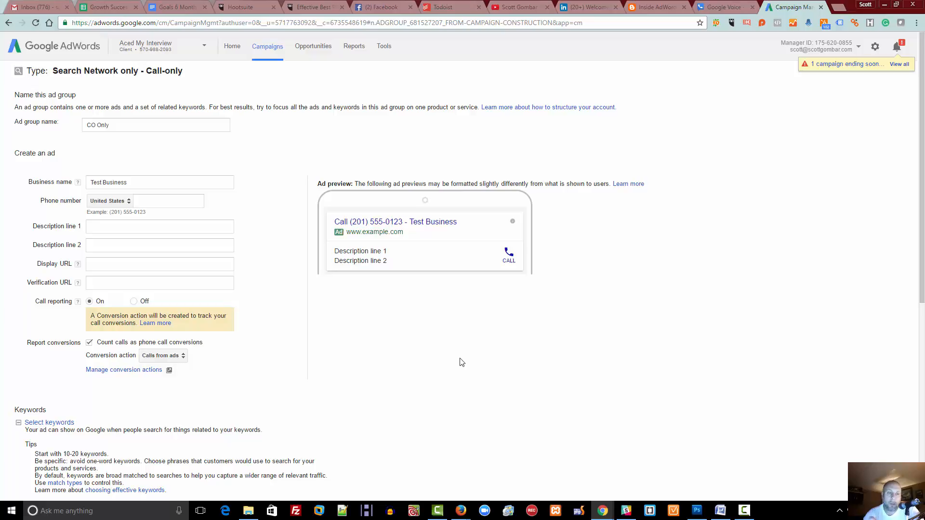
mouse_move(163, 334)
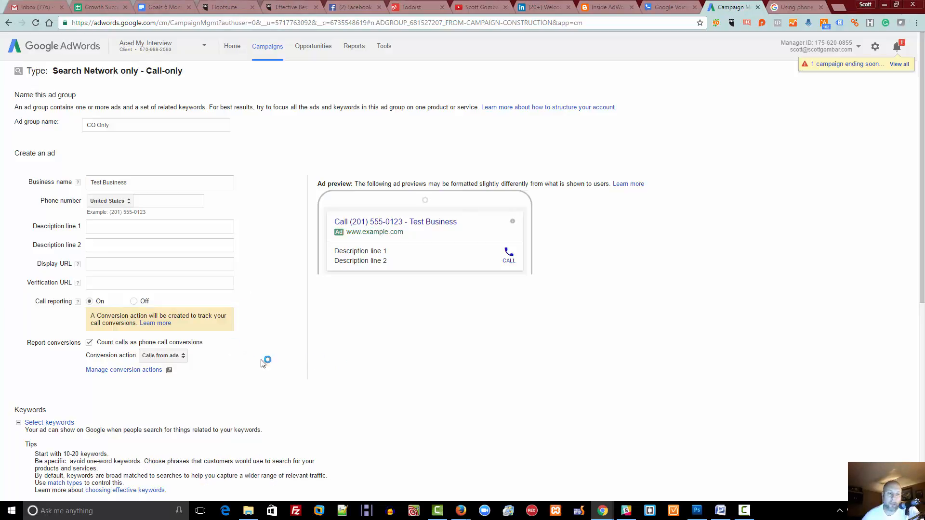
click(163, 355)
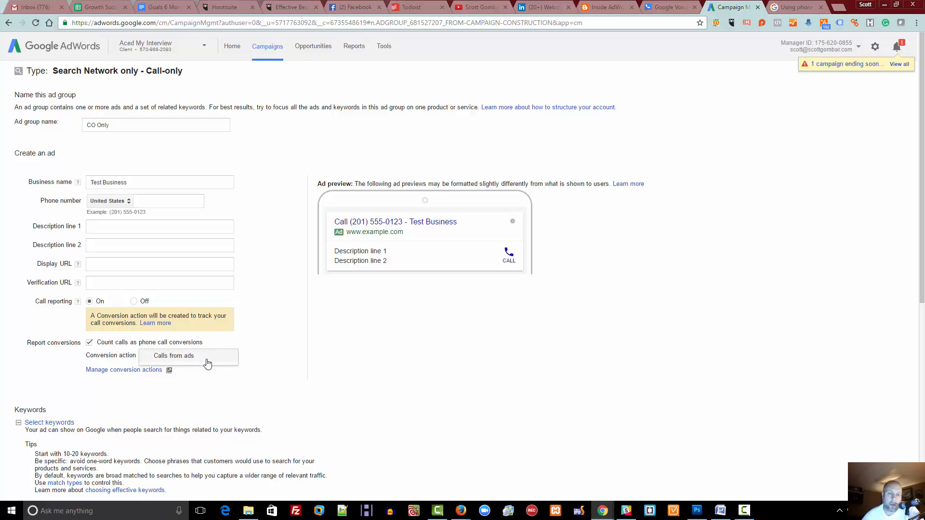
mouse_move(455, 349)
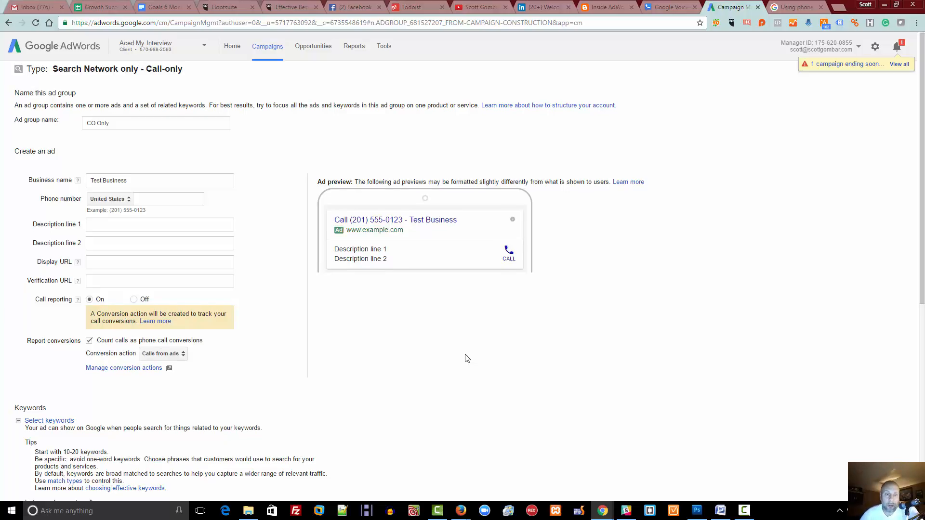
scroll(down, 3)
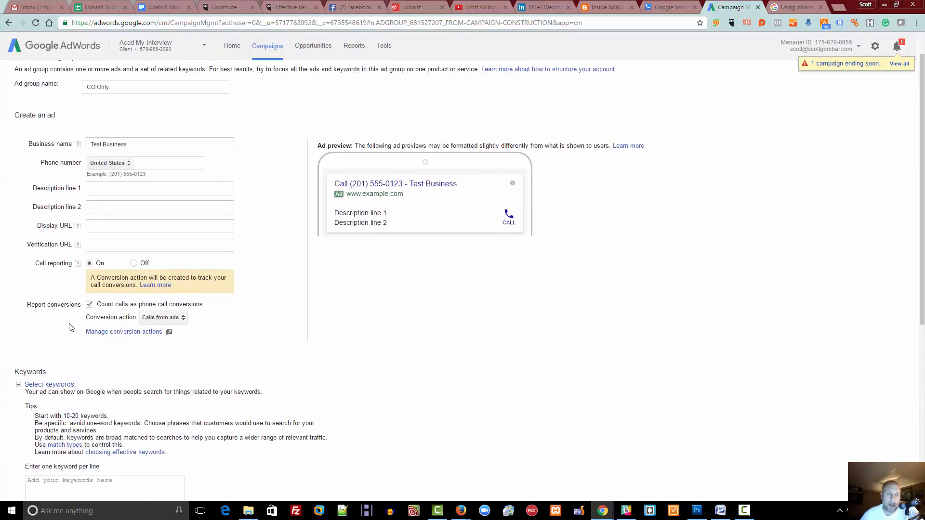
scroll(down, 3)
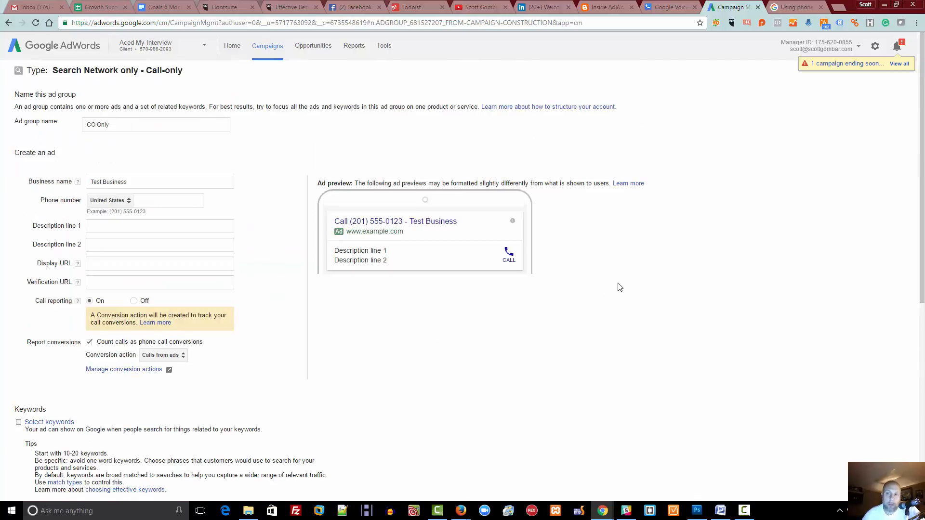
mouse_move(642, 269)
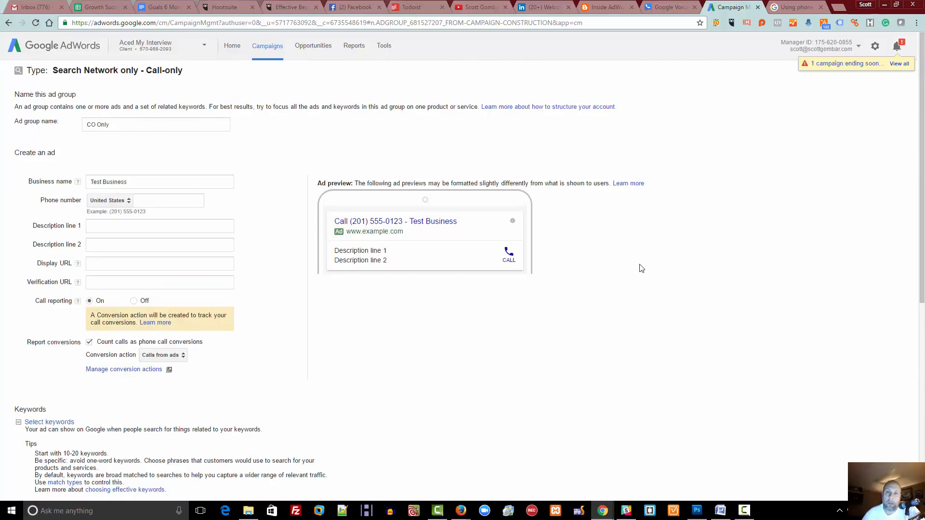